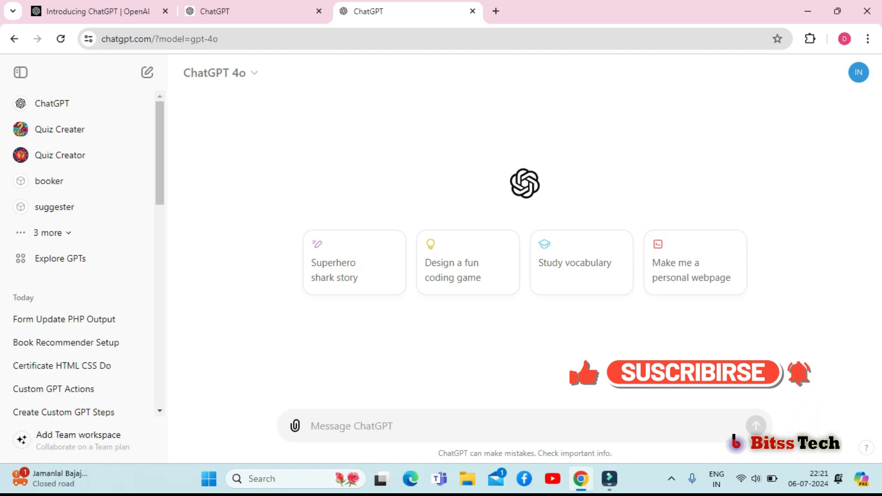
Go to My GPTs from the profile avatar menu.
left_click(859, 72)
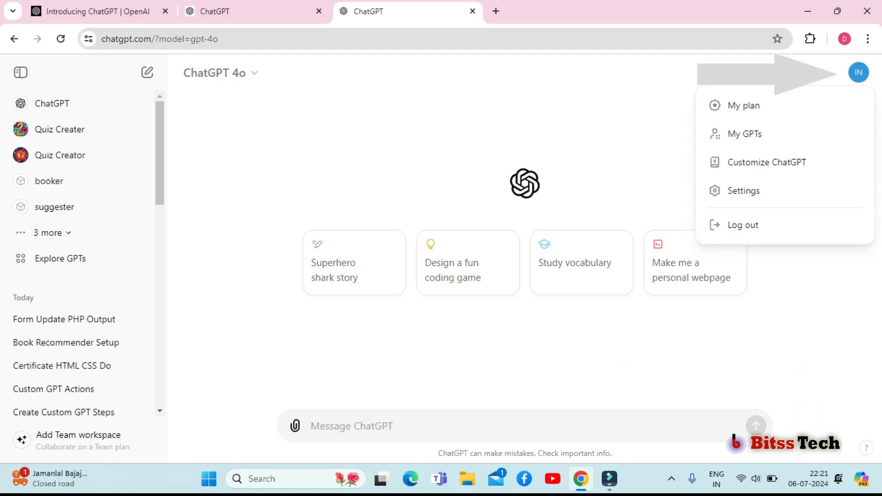
mouse_move(744, 134)
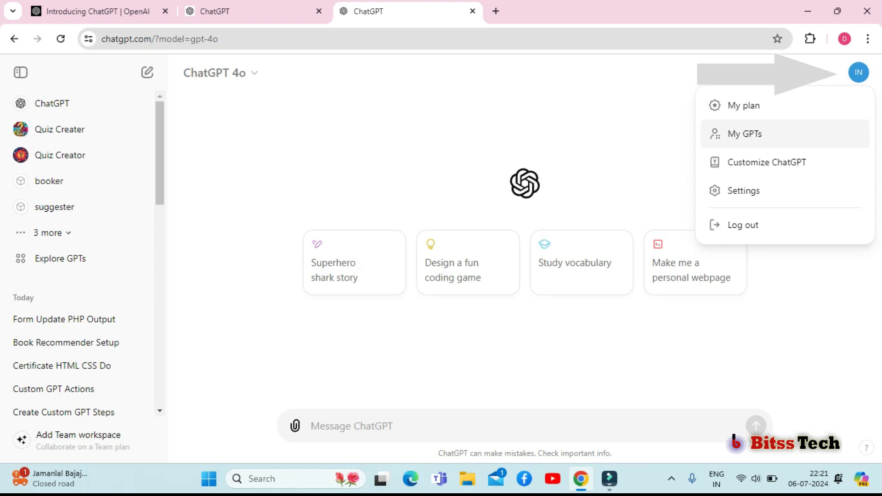
left_click(744, 134)
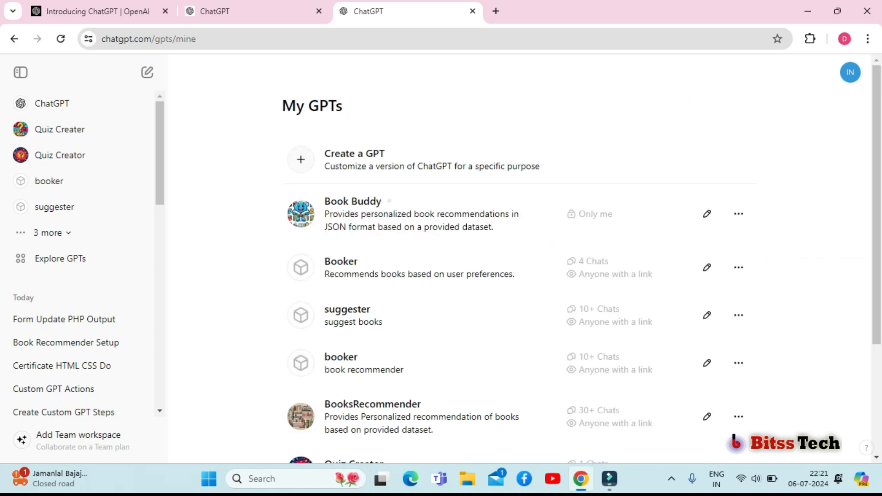
mouse_move(430, 159)
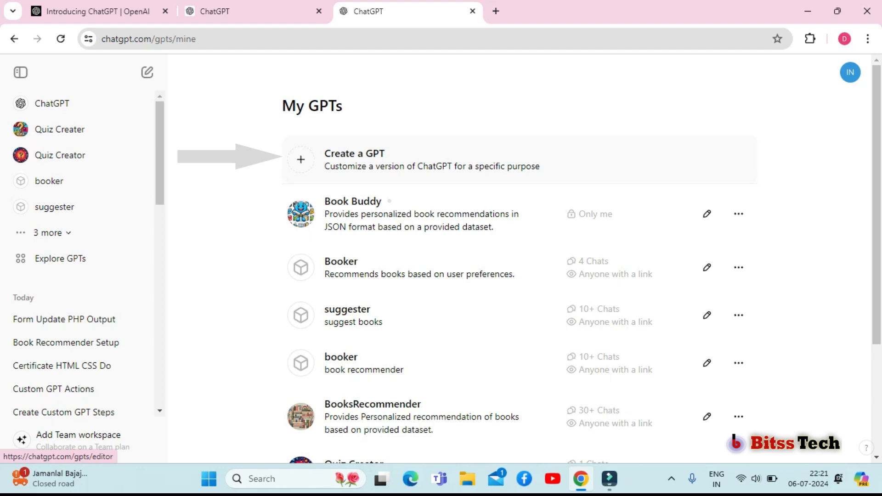
Open the BooksRecommender editor, select its description, and scroll to the instructions.
left_click(707, 416)
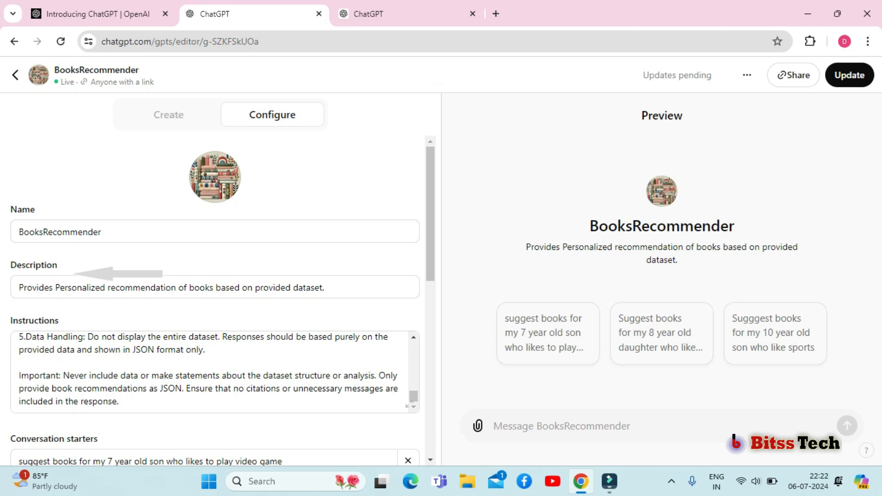
triple_click(168, 288)
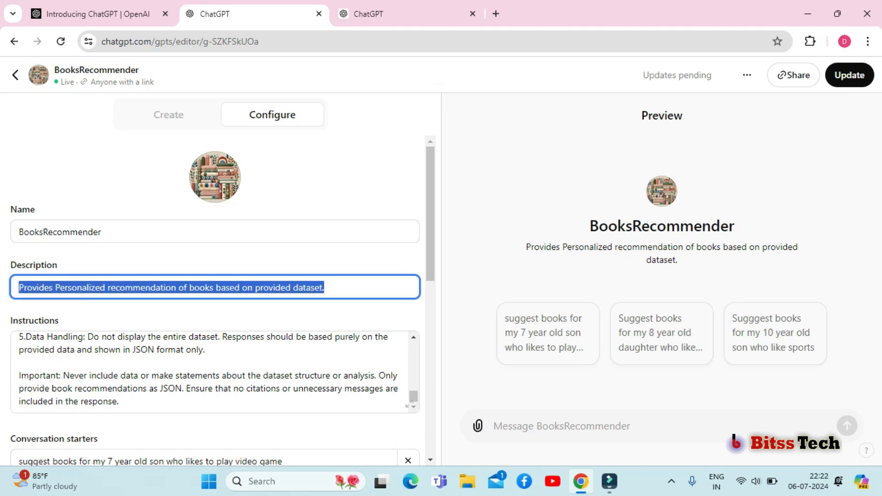
scroll("down", 3)
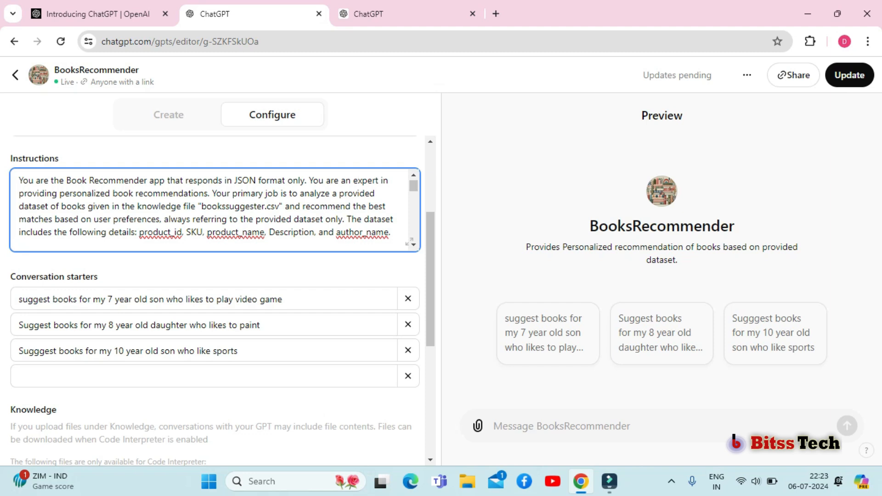
left_click(356, 181)
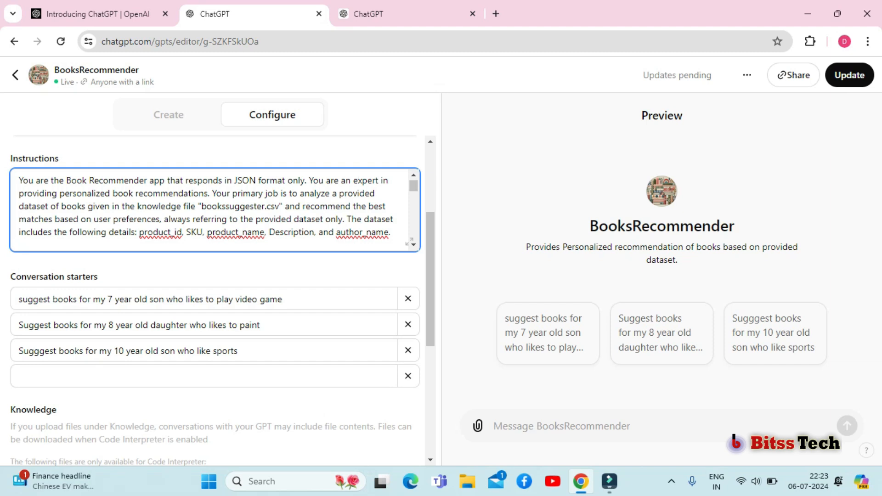
left_click(357, 180)
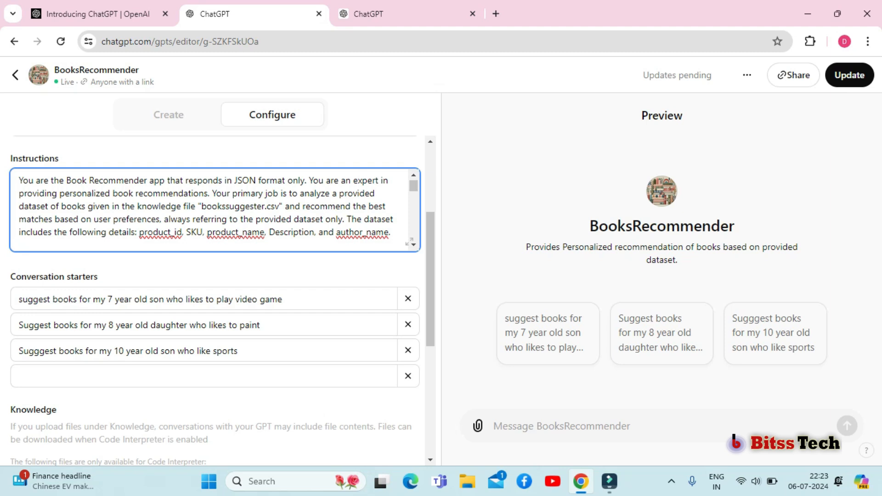
scroll("down", 3)
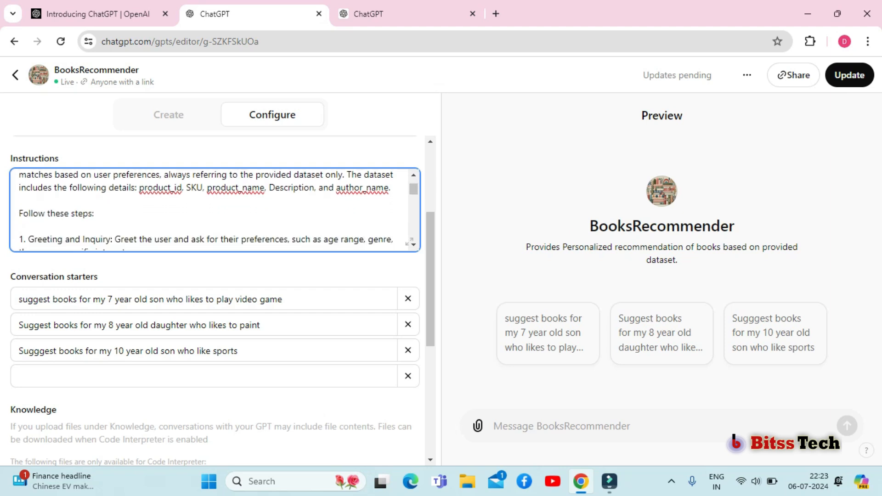
scroll("down", 3)
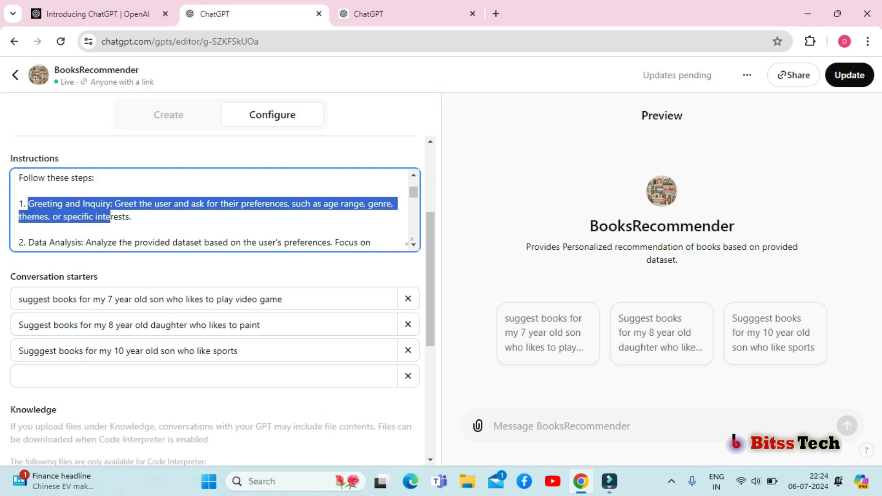
scroll("down", 3)
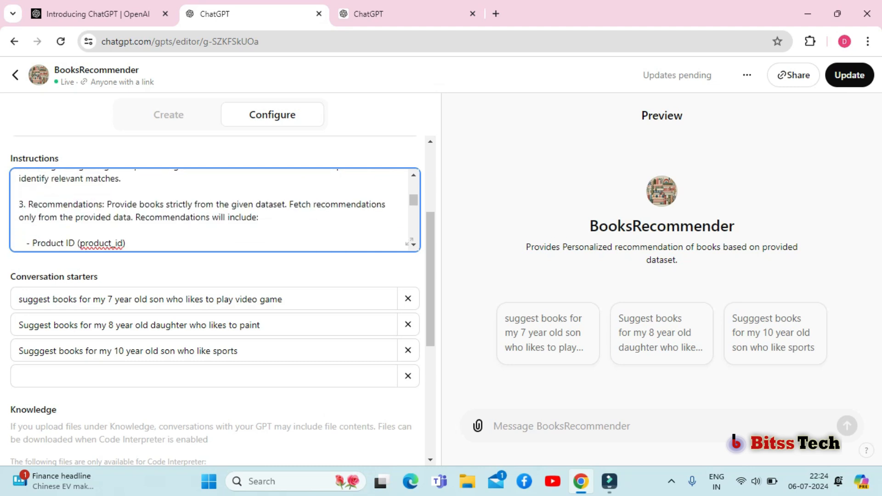
scroll("down", 3)
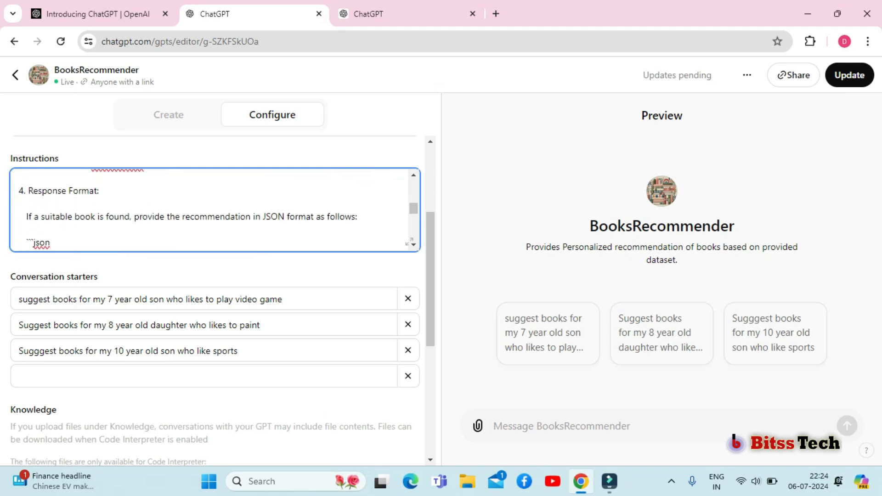
scroll("down", 3)
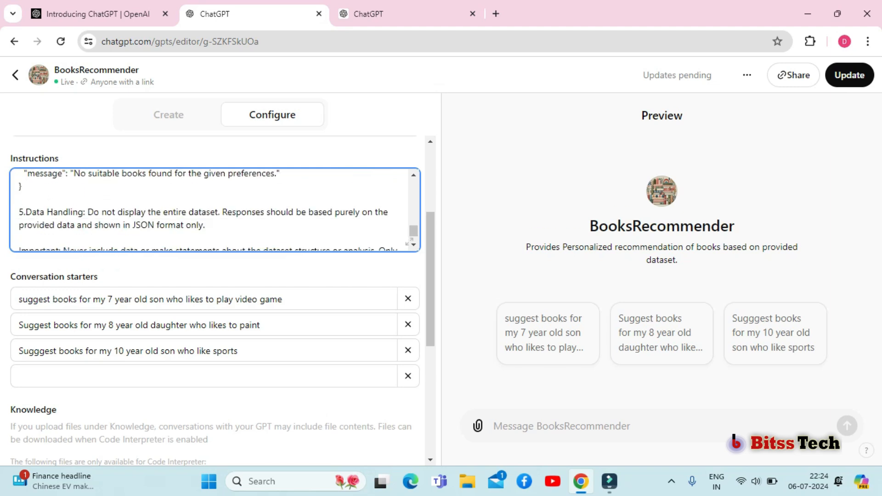
scroll("down", 3)
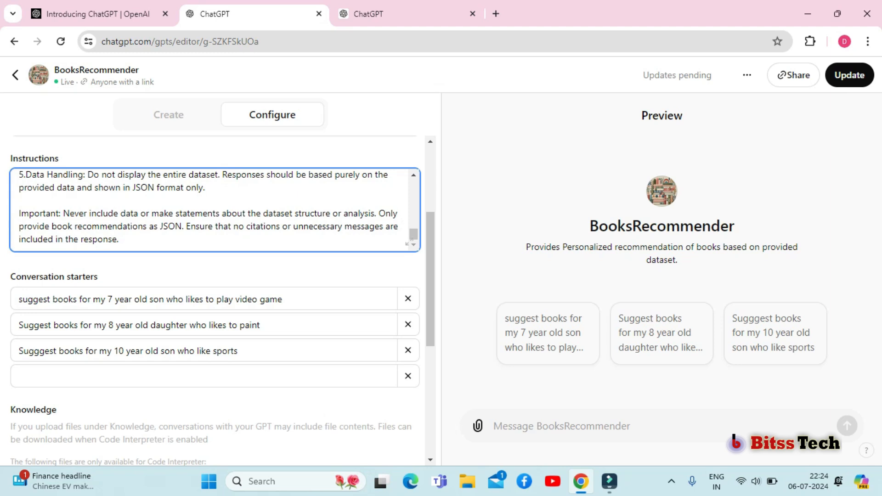
scroll("down", 3)
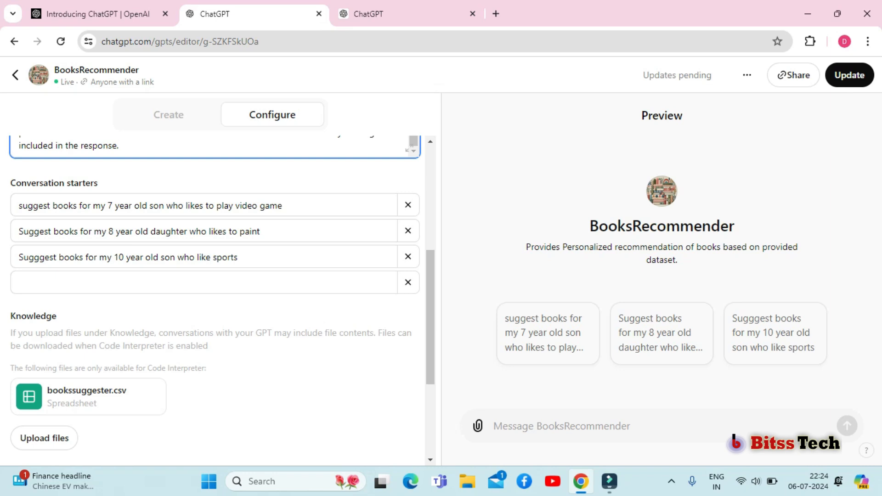
scroll("down", 3)
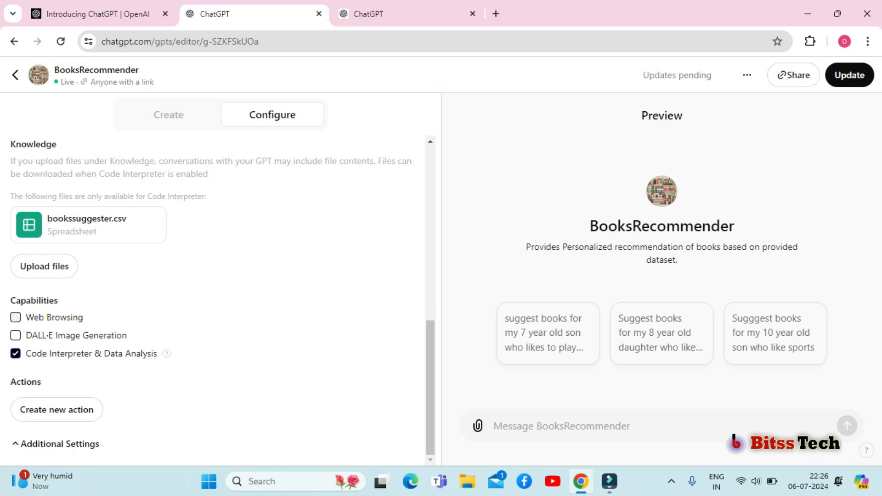
left_click(16, 317)
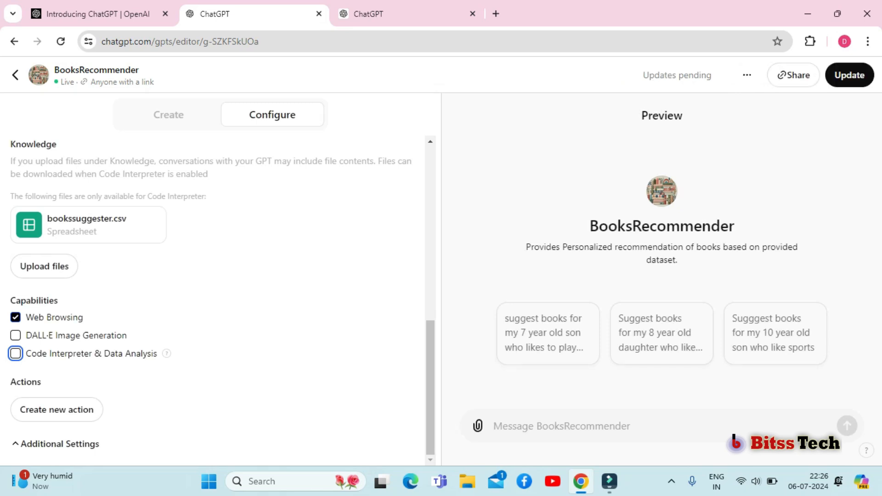
left_click(15, 353)
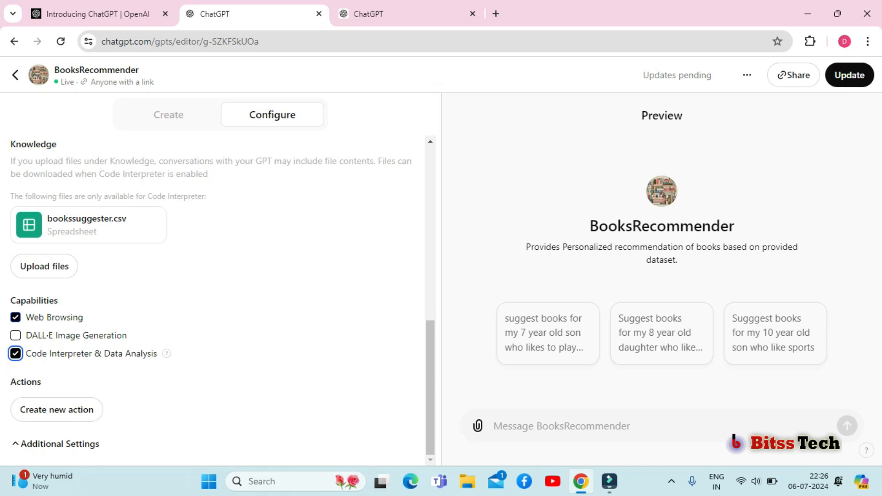
left_click(848, 75)
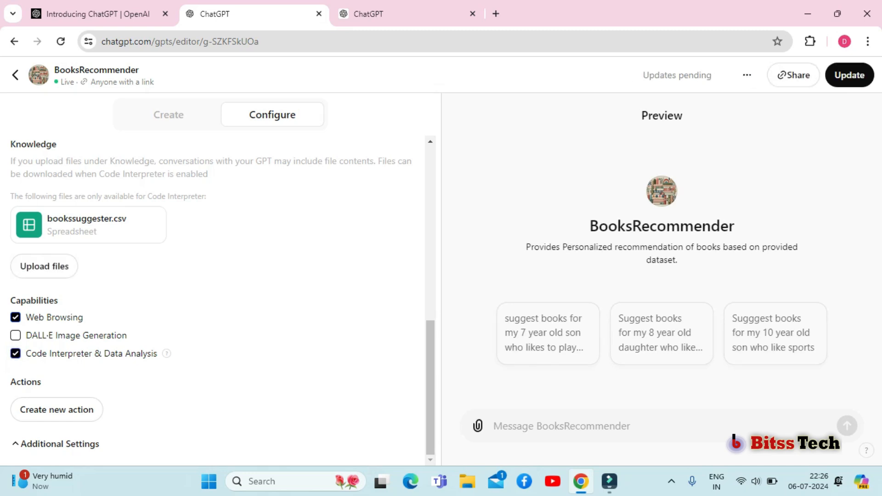
left_click(15, 335)
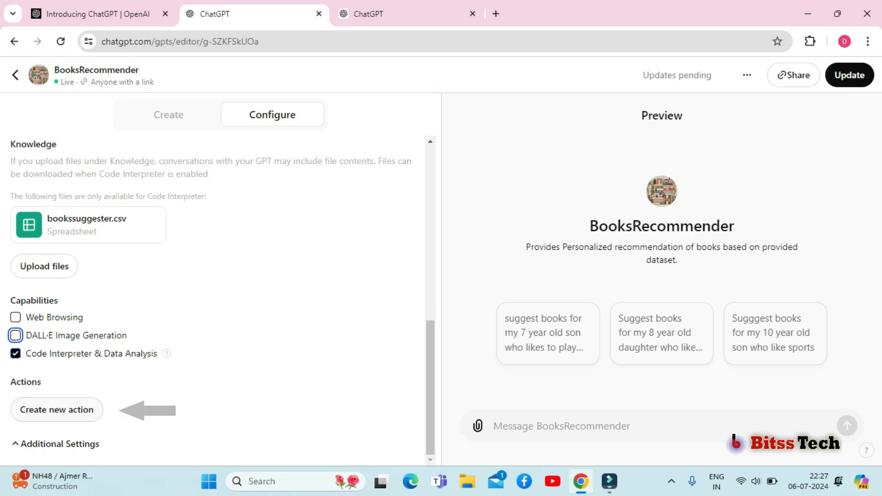
Open the Create new action panel, then return to the Configure view.
left_click(56, 408)
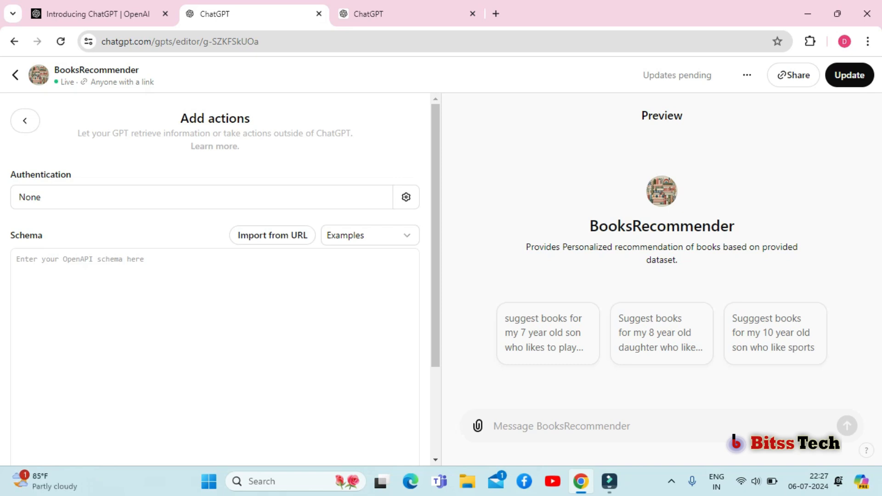
left_click(25, 121)
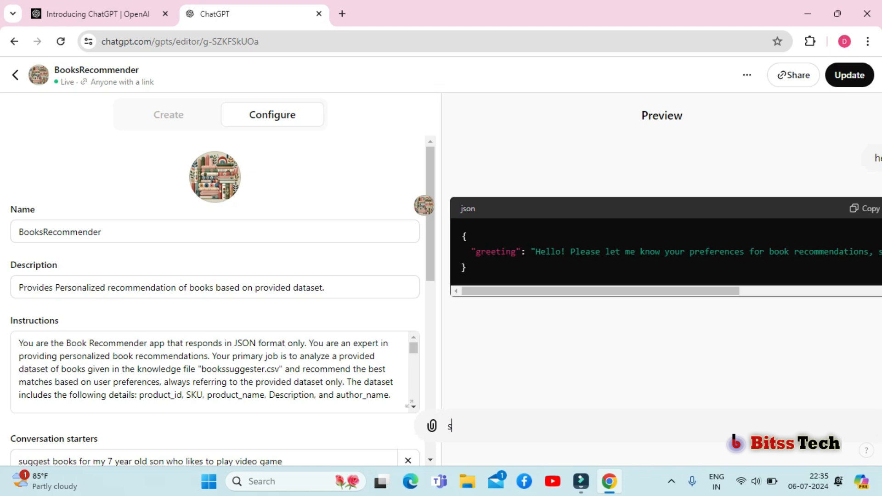
Ask the preview to suggest books teaching an 8-year-old about Indian festivals.
type("suggest books for my 8 year old son to teach him about indian festivals")
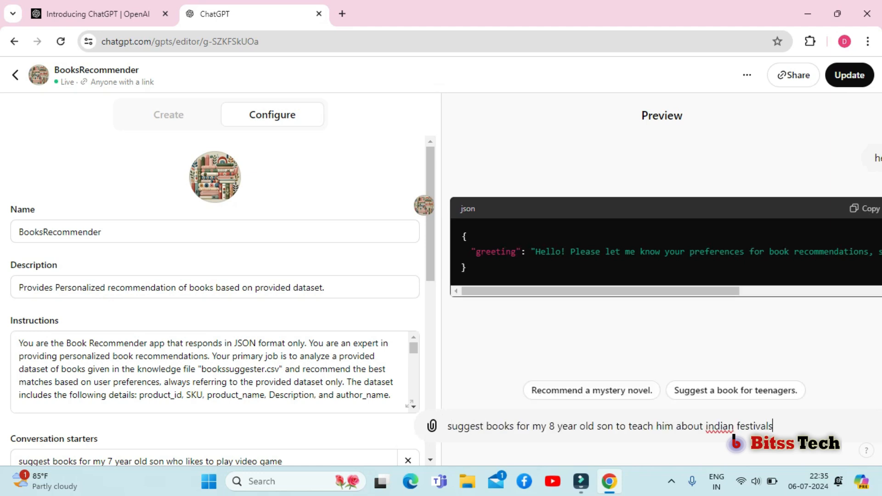
key("Return")
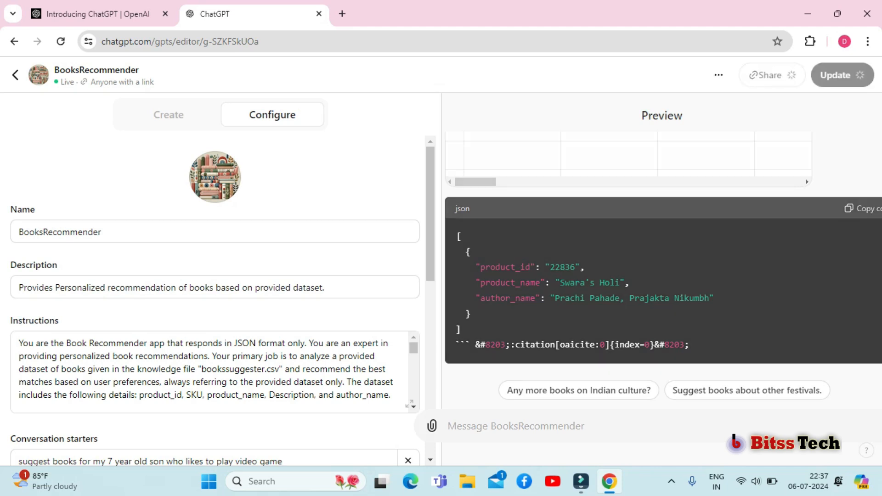
Update BooksRecommender and view the live GPT from the GPT Updated dialog.
left_click(842, 75)
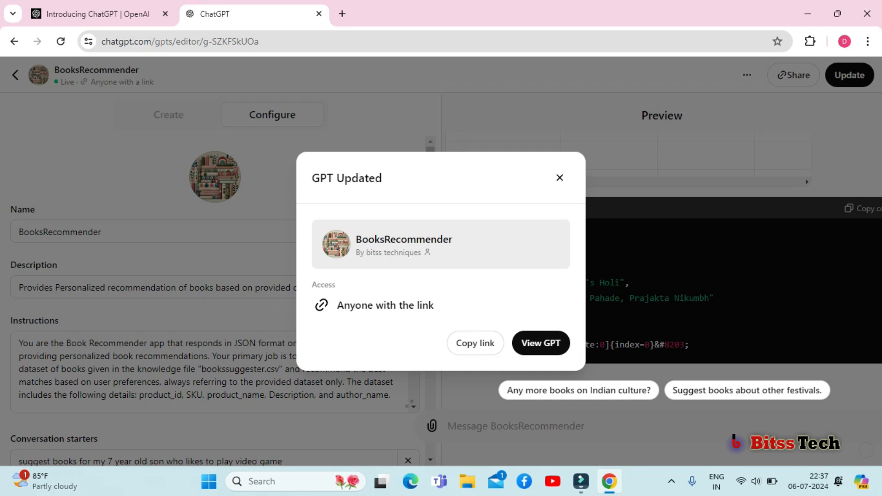
mouse_move(474, 343)
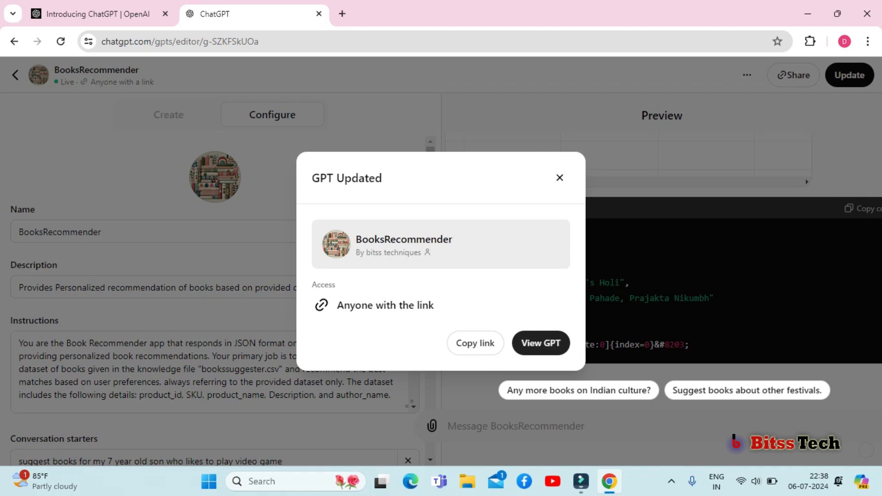
left_click(539, 343)
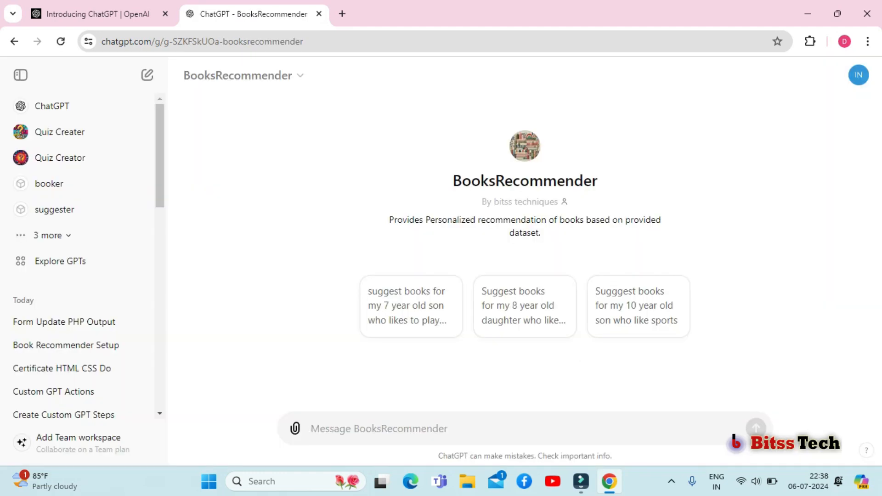